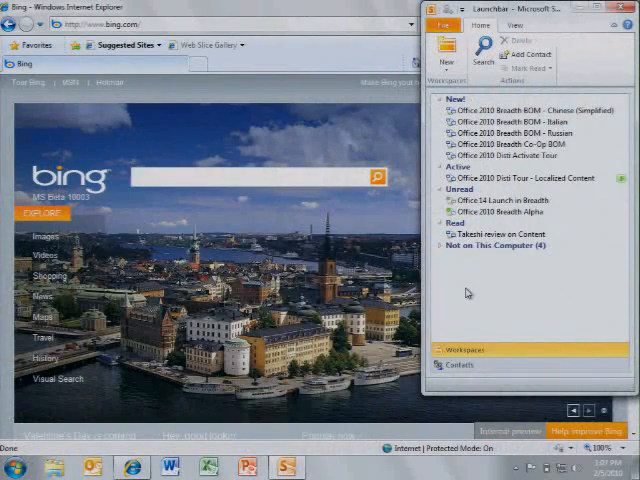
Start a new SharePoint Workspace for the disti tour content team site
click(446, 54)
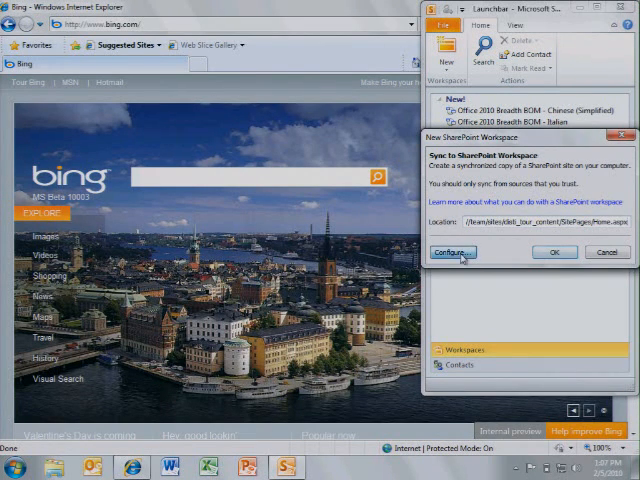
Configure the Shared Documents library's download setting for the new tour content workspace
click(451, 251)
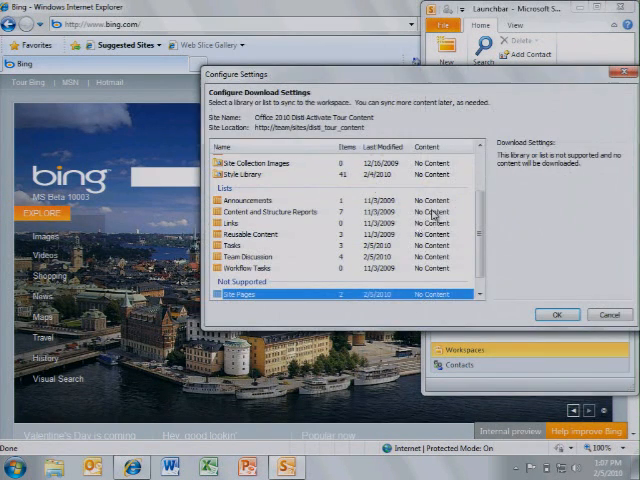
click(250, 256)
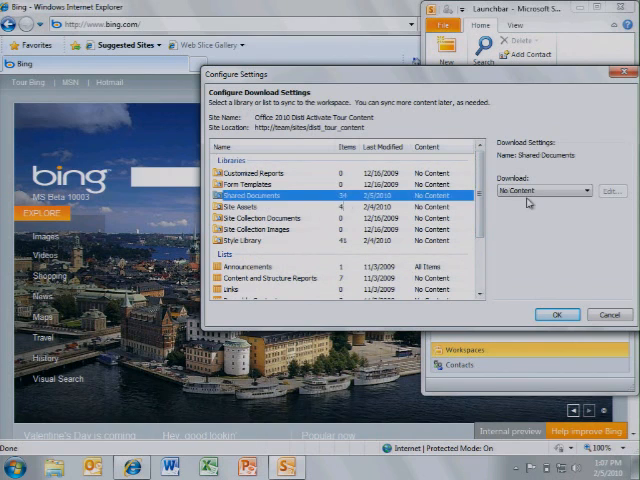
click(555, 190)
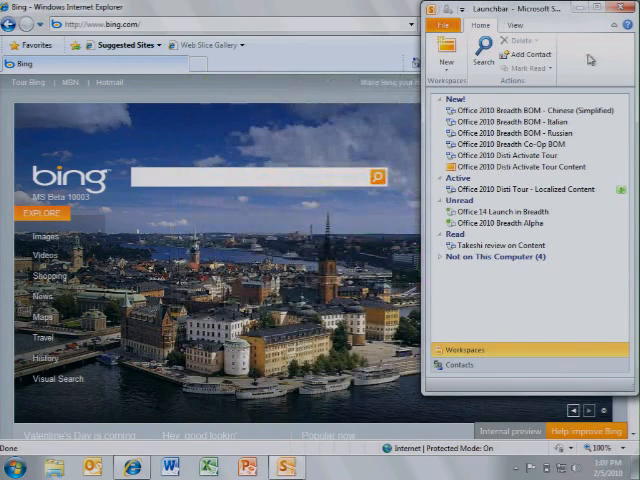
Create a new Groove workspace named 'Team Project Data'
click(444, 60)
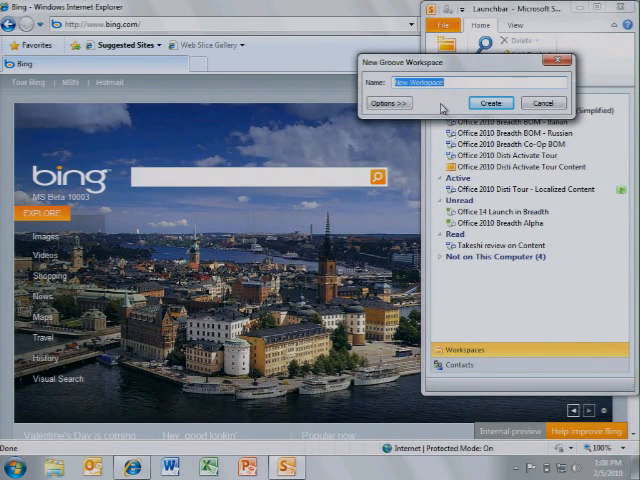
text(Team Project)
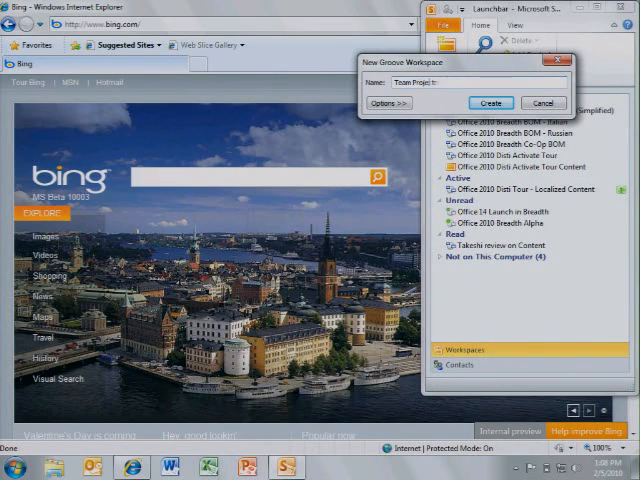
text(Data)
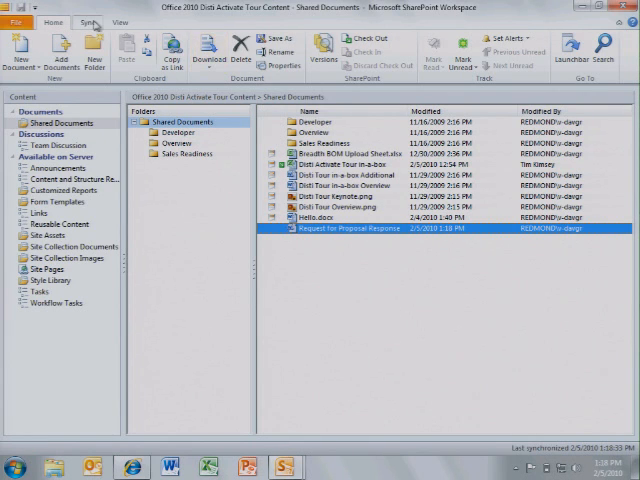
Sync the workspace, then attempt to check out 'Request for Proposal Response'
click(89, 22)
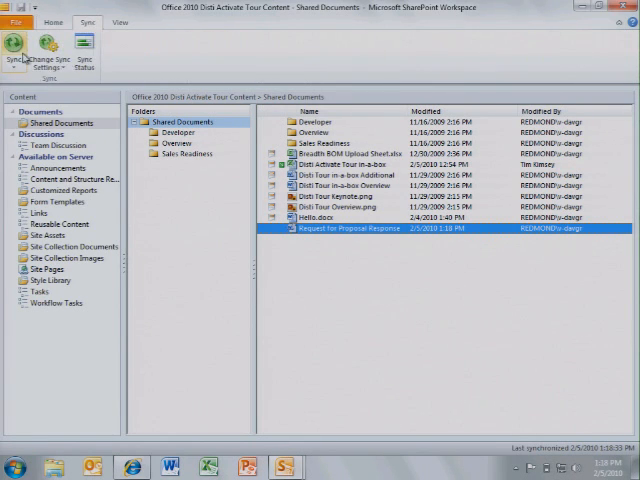
click(13, 50)
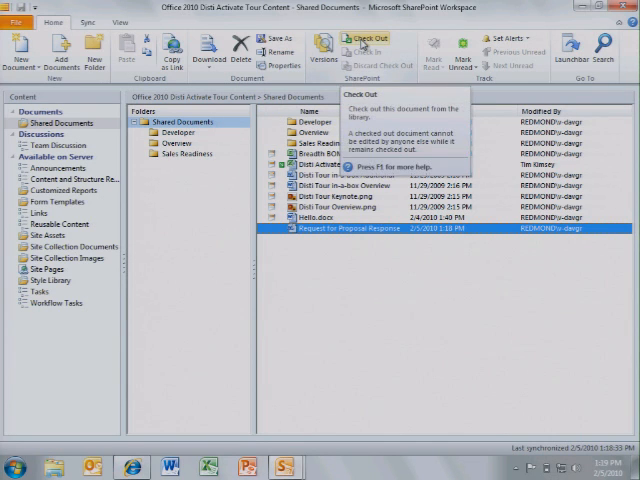
click(367, 40)
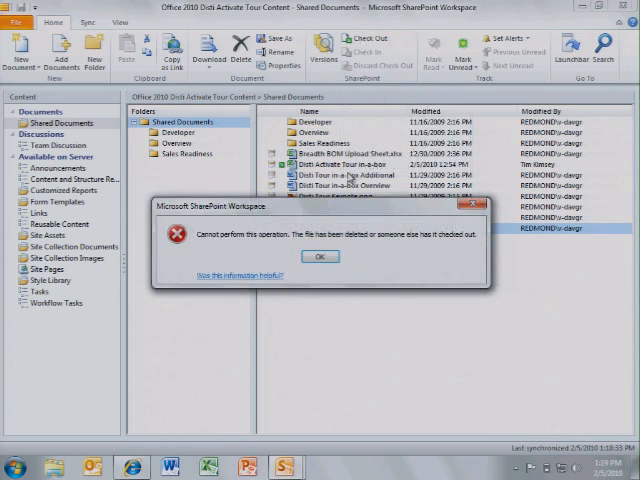